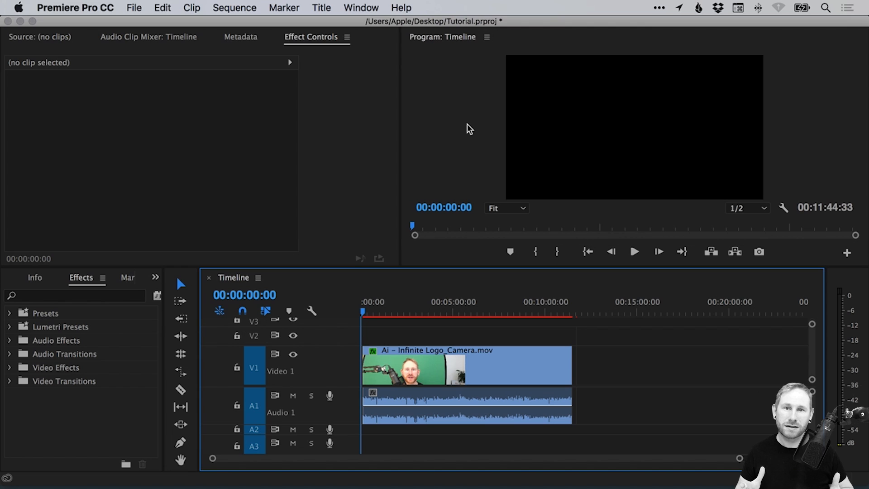
mouse_move(382, 395)
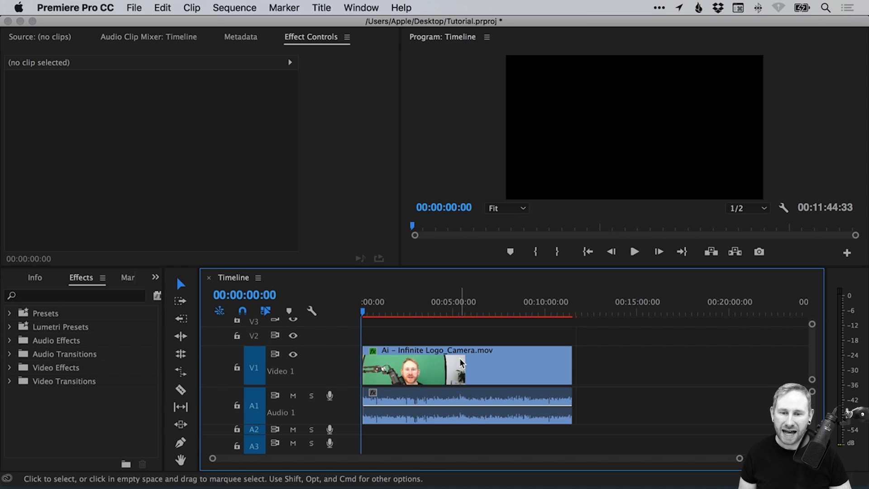
mouse_move(461, 362)
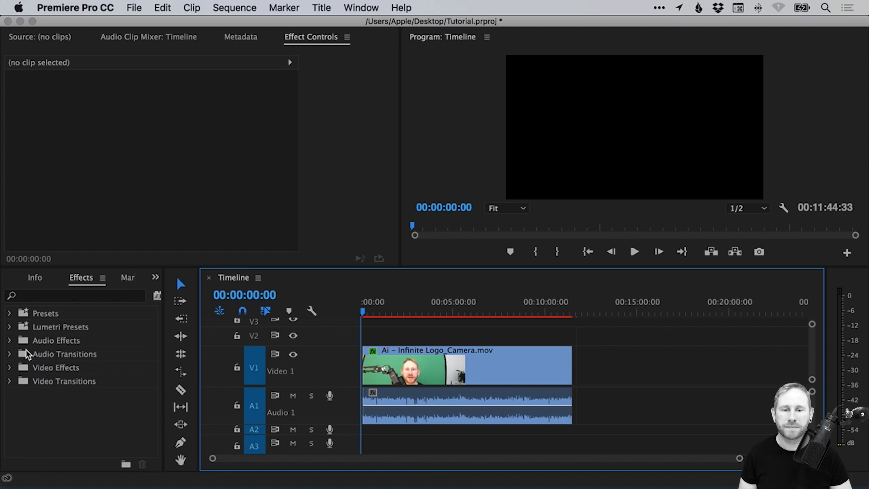
mouse_move(157, 283)
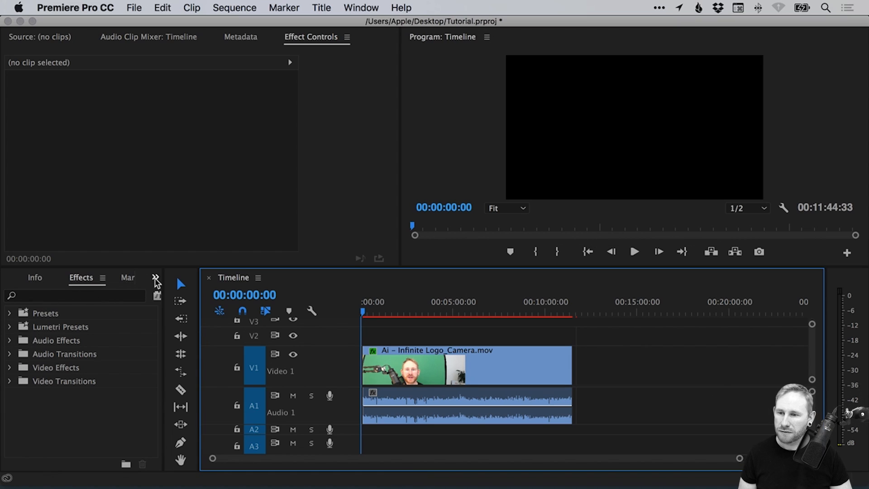
- Show the Effects panel and browse Audio Effects, expanding then collapsing Obsolete Audio Effects
left_click(155, 278)
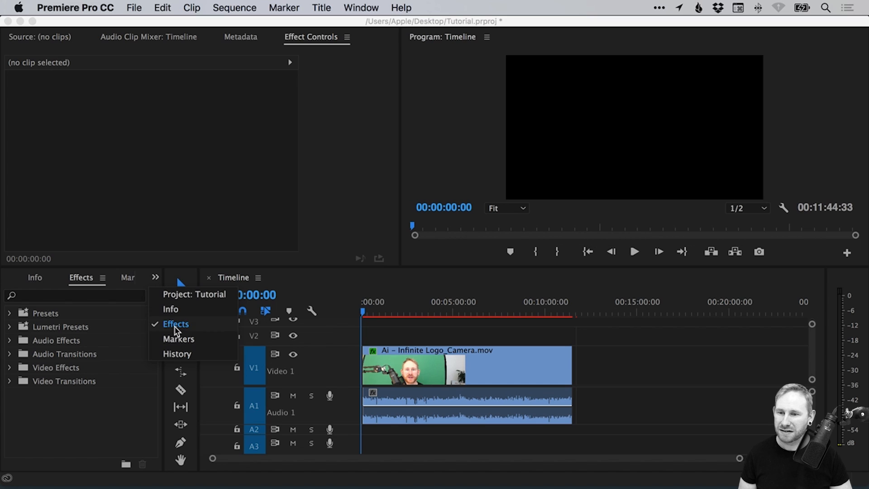
left_click(10, 340)
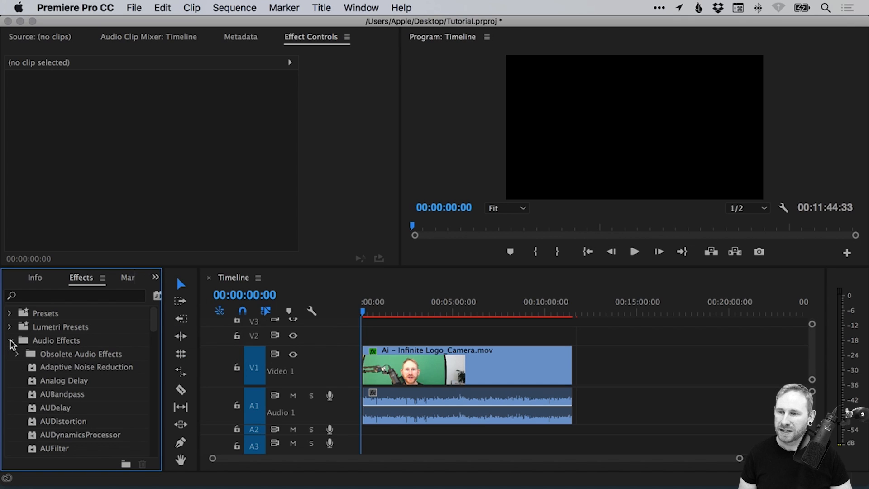
left_click(17, 354)
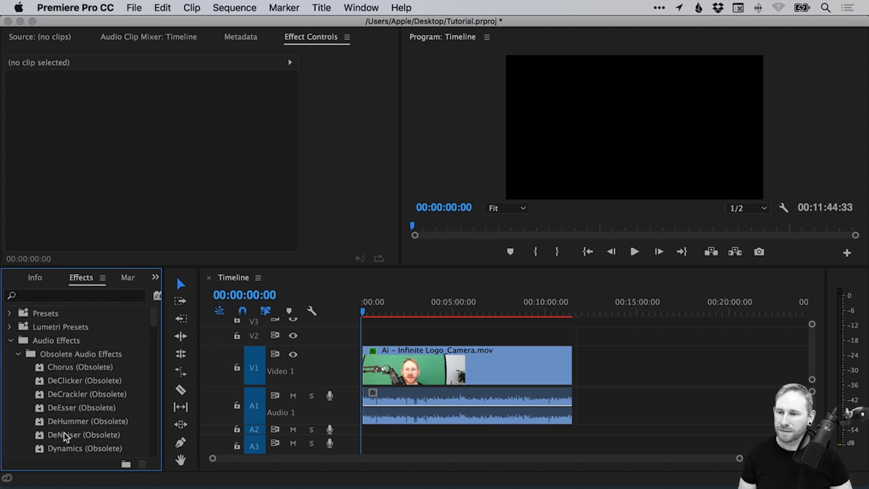
mouse_move(77, 398)
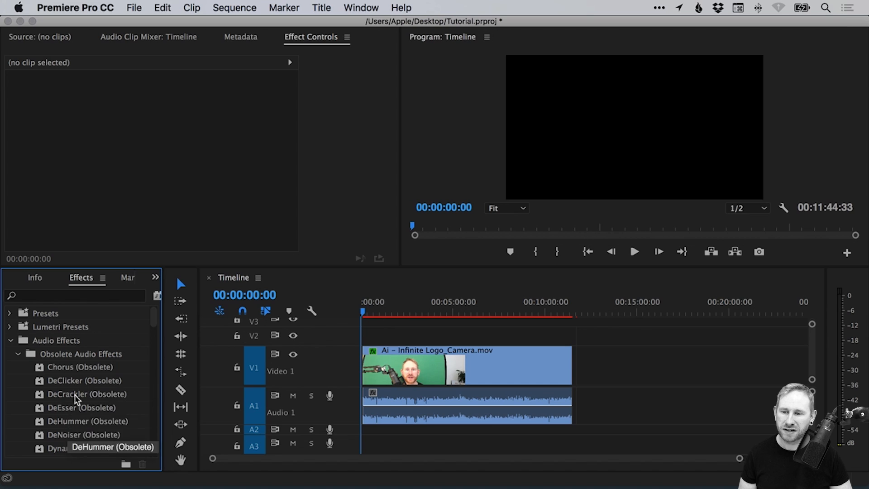
left_click(18, 354)
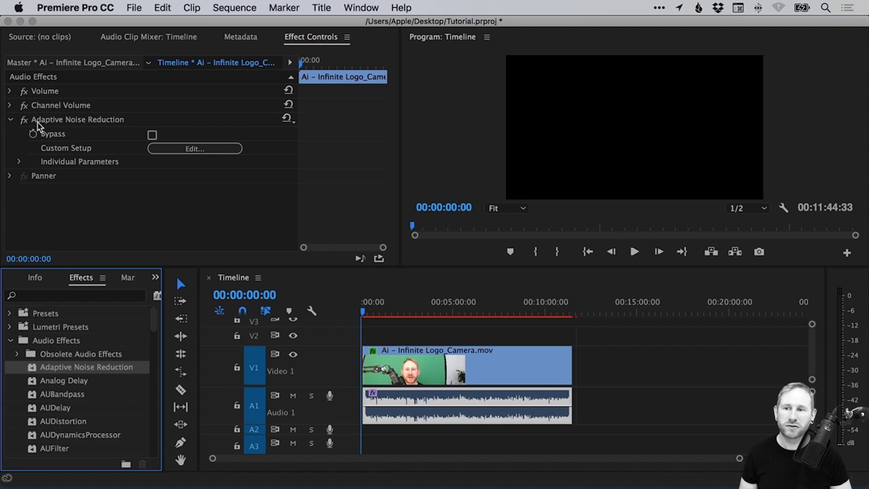
mouse_move(83, 127)
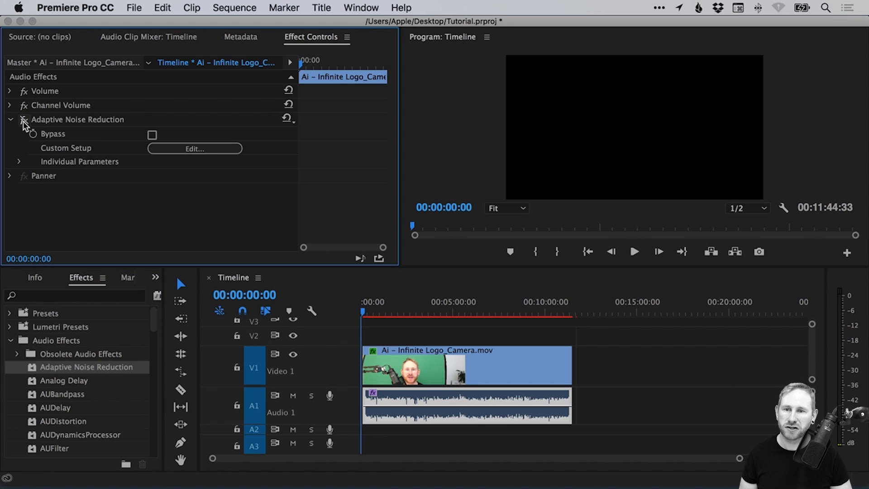
mouse_move(24, 120)
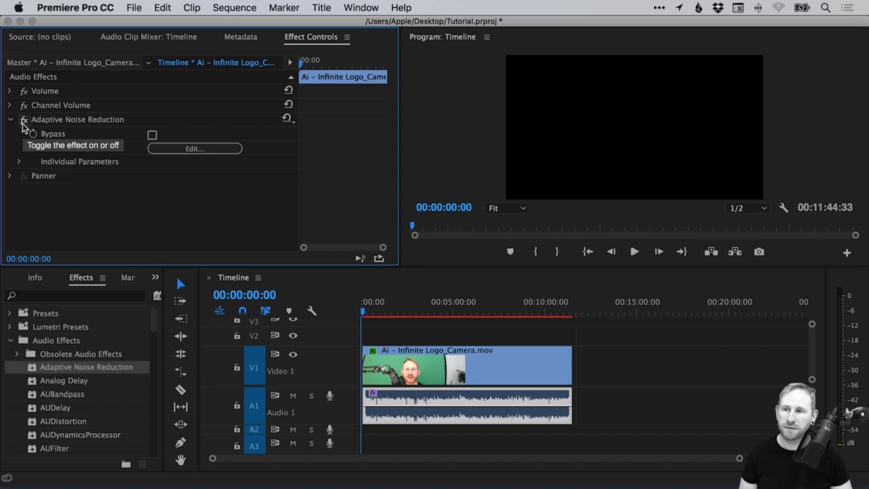
mouse_move(73, 188)
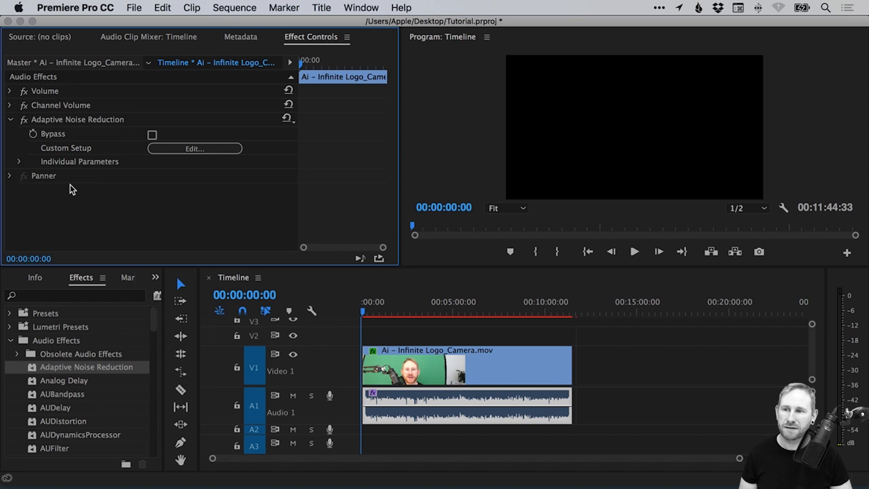
mouse_move(22, 161)
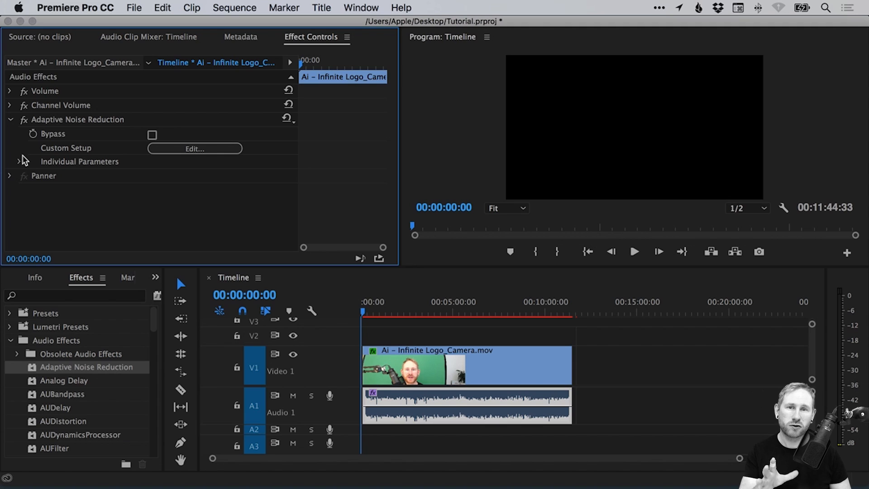
mouse_move(19, 165)
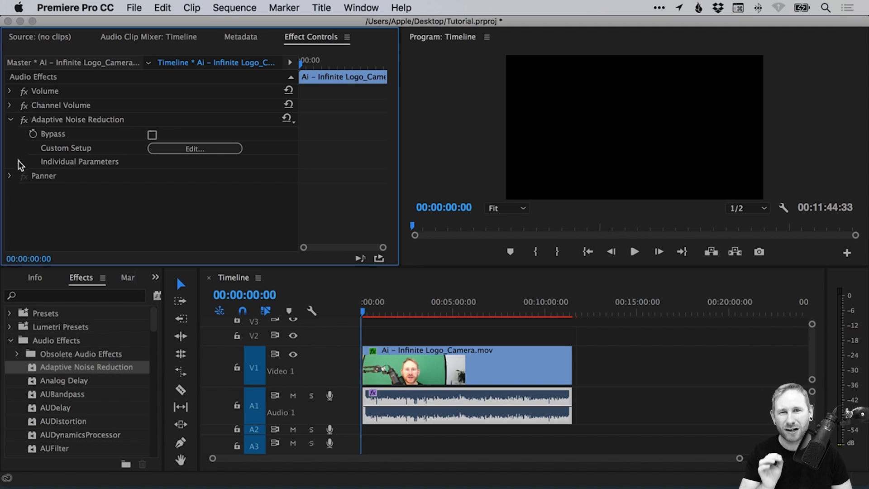
- Lower Adaptive Noise Reduction's Reduce Noise By to 15.00 dB, then fold the effect's parameters away
left_click(28, 161)
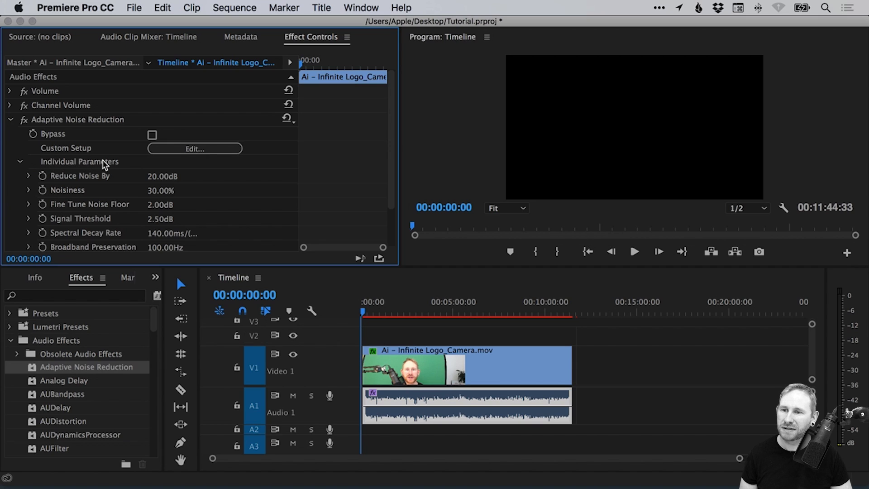
mouse_move(33, 179)
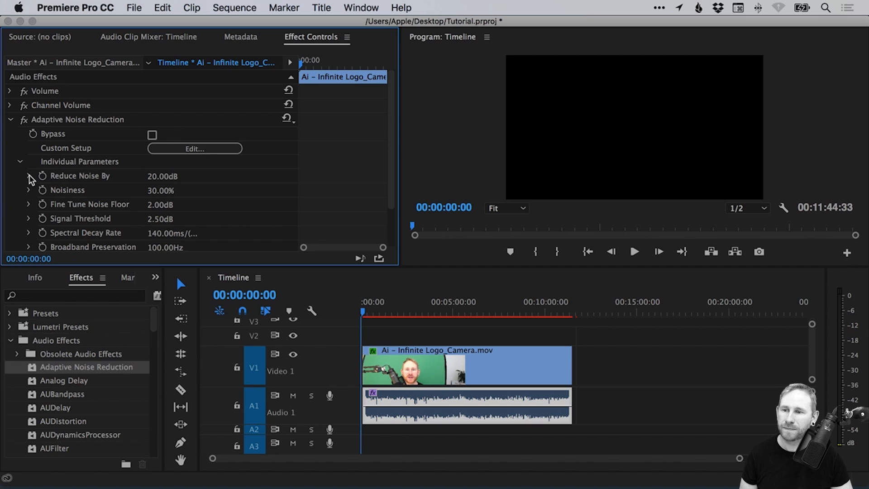
left_click(28, 175)
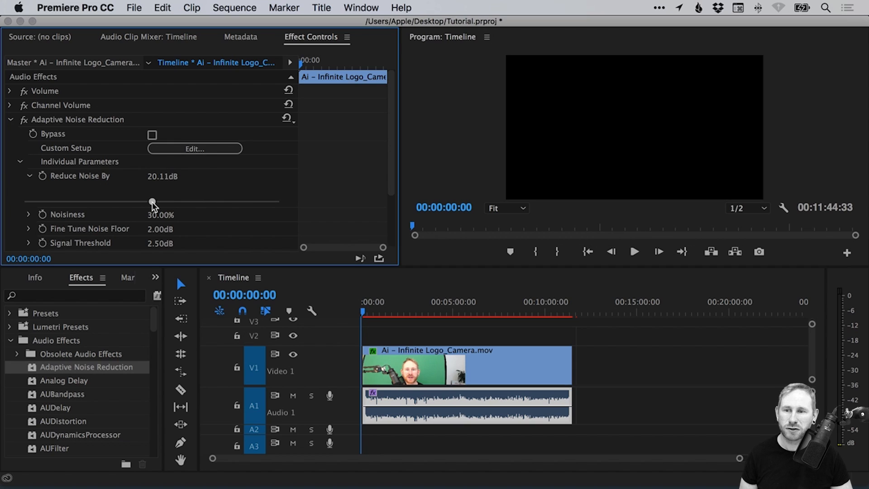
left_click_drag(152, 201, 125, 201)
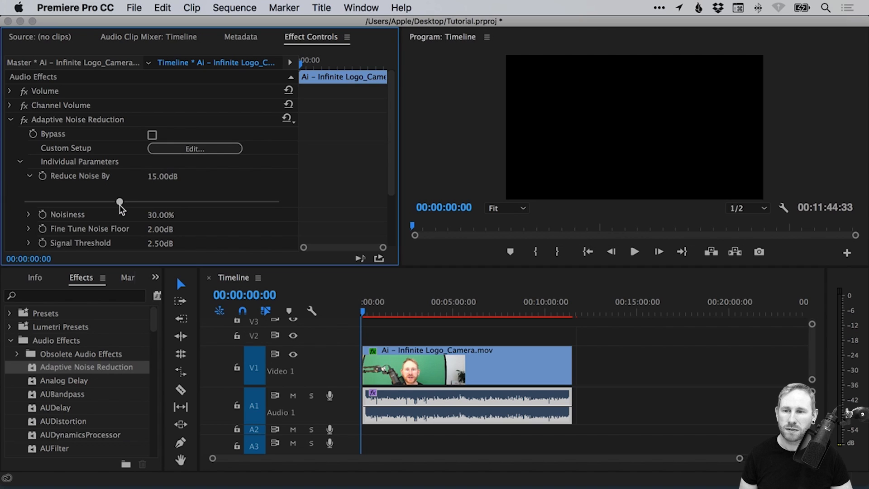
mouse_move(258, 190)
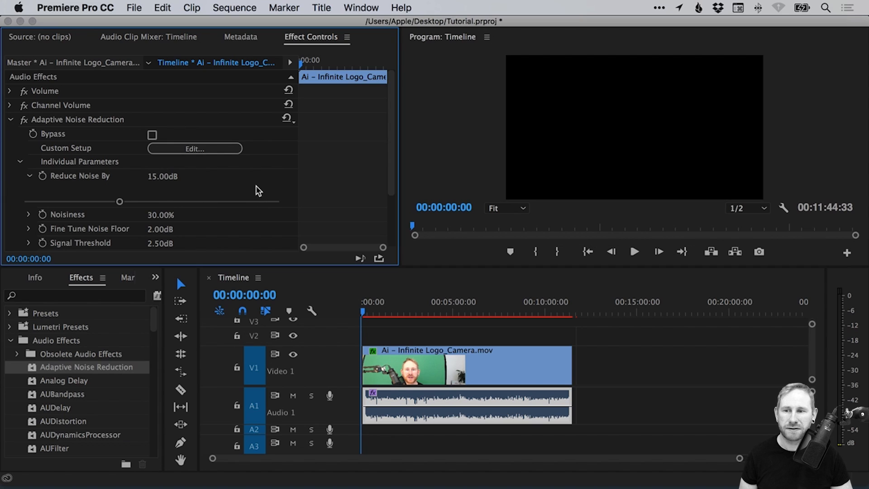
mouse_move(165, 206)
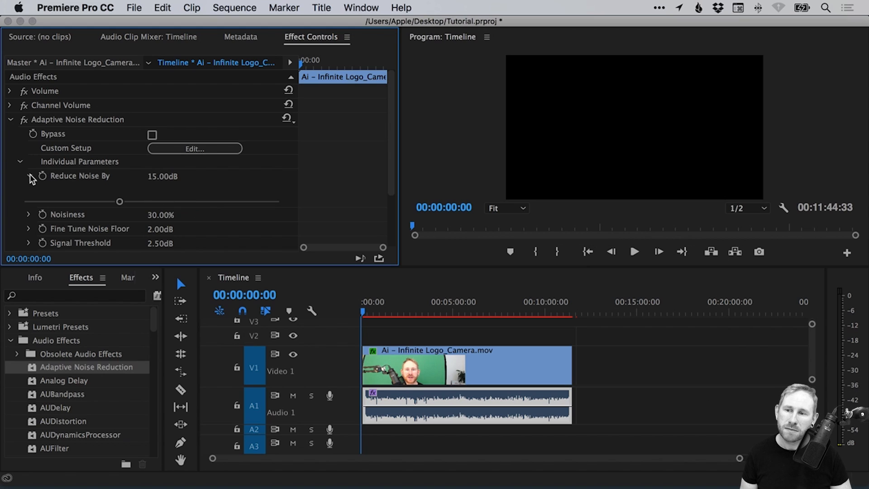
left_click(19, 161)
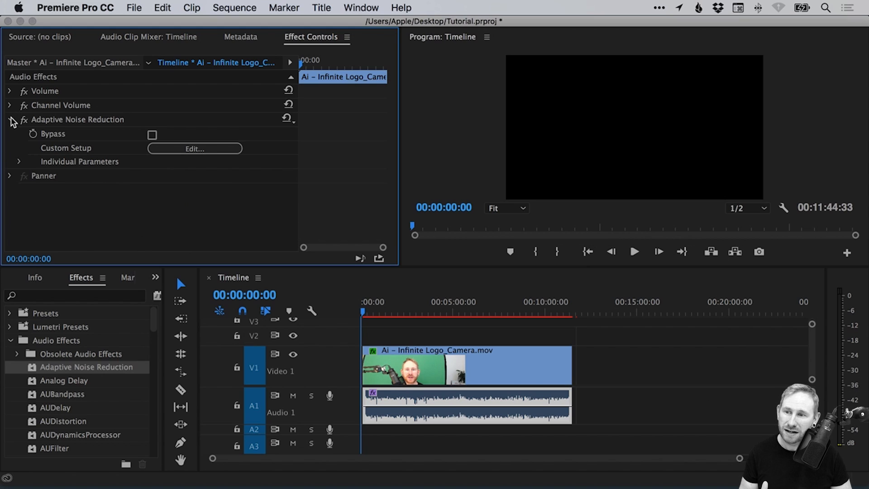
left_click(9, 119)
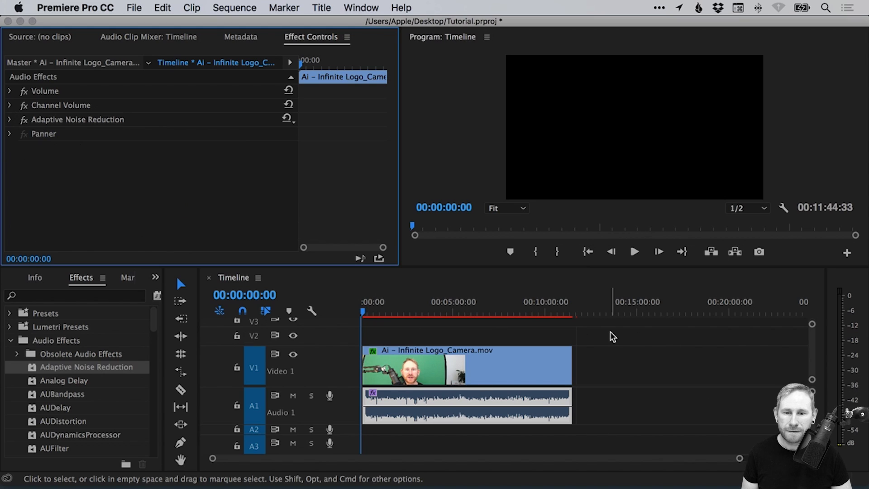